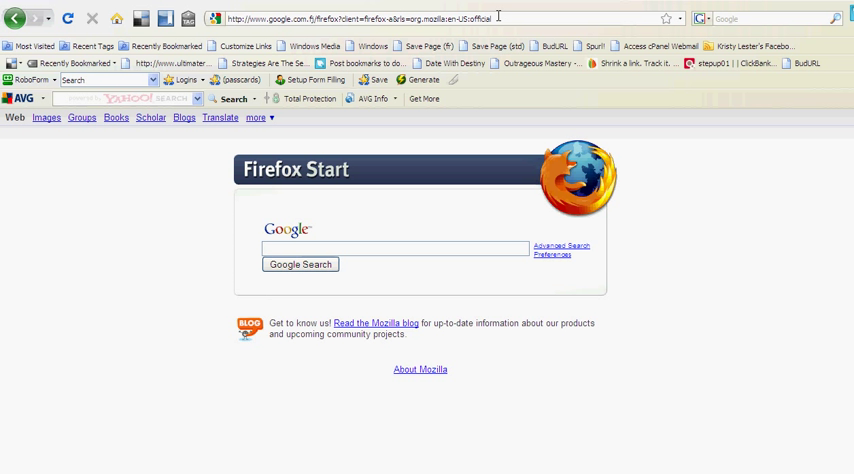
mouse_move(496, 18)
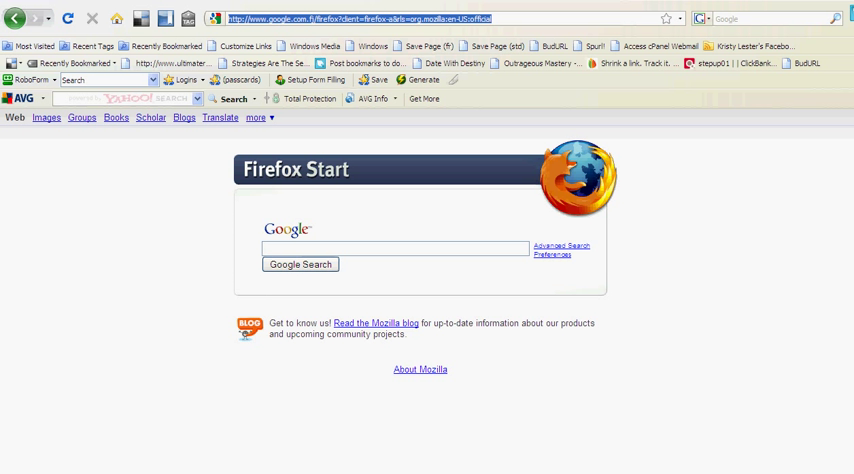
left_click(400, 18)
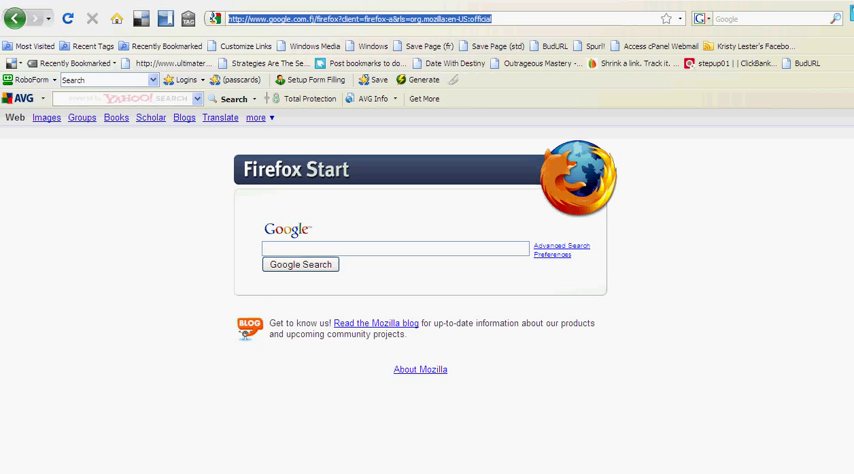
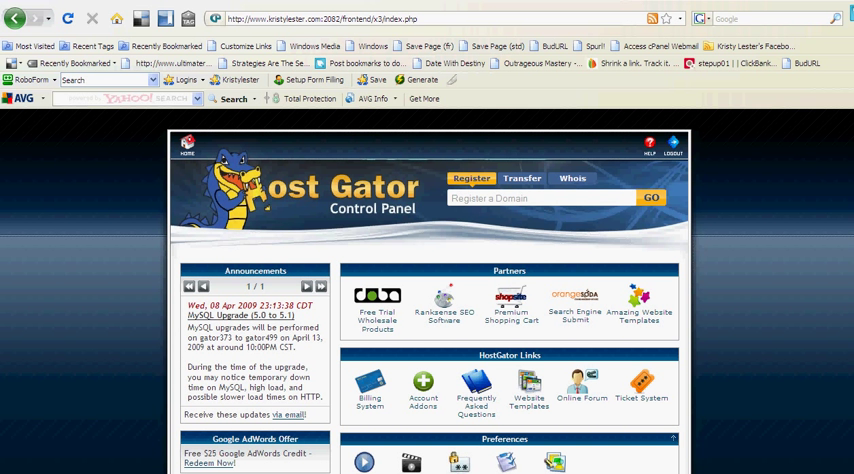
mouse_move(617, 240)
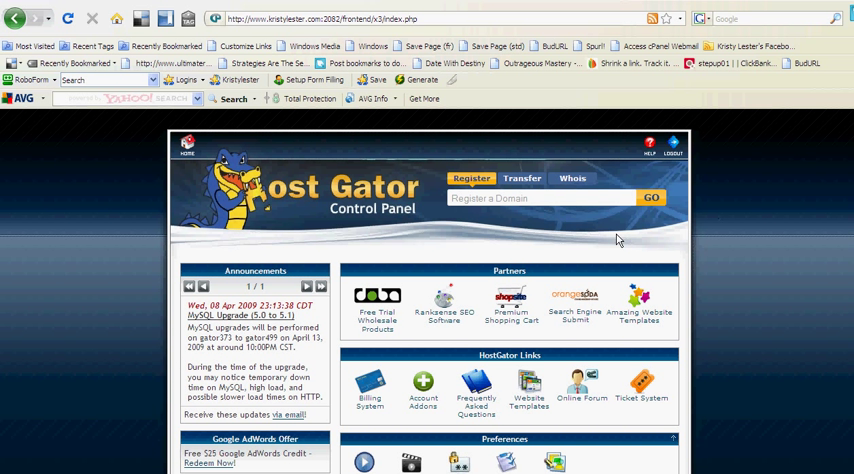
mouse_move(674, 245)
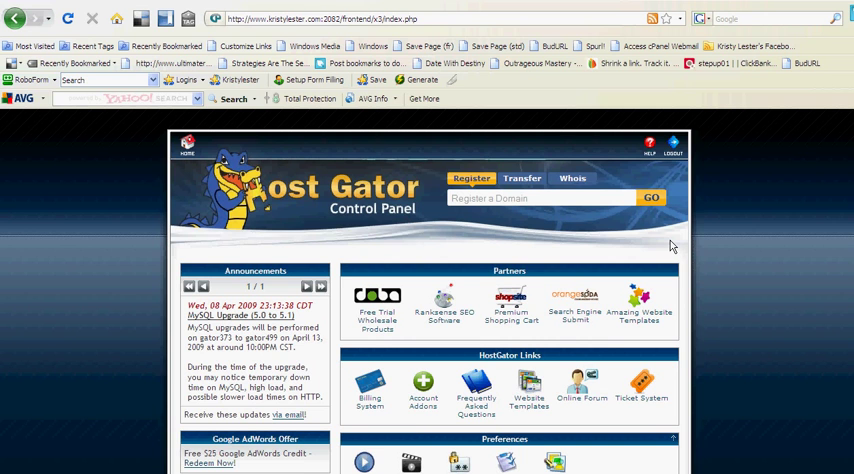
Scroll to the Mail section and open Email Accounts.
scroll("down", 3)
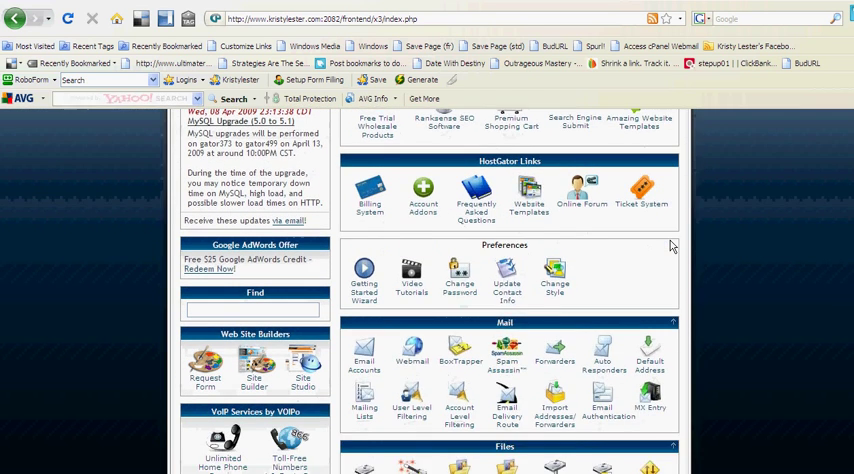
scroll("down", 3)
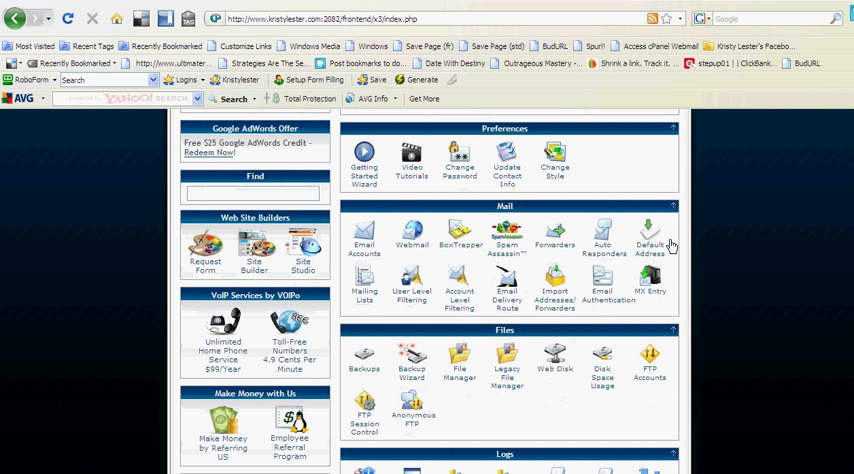
mouse_move(363, 240)
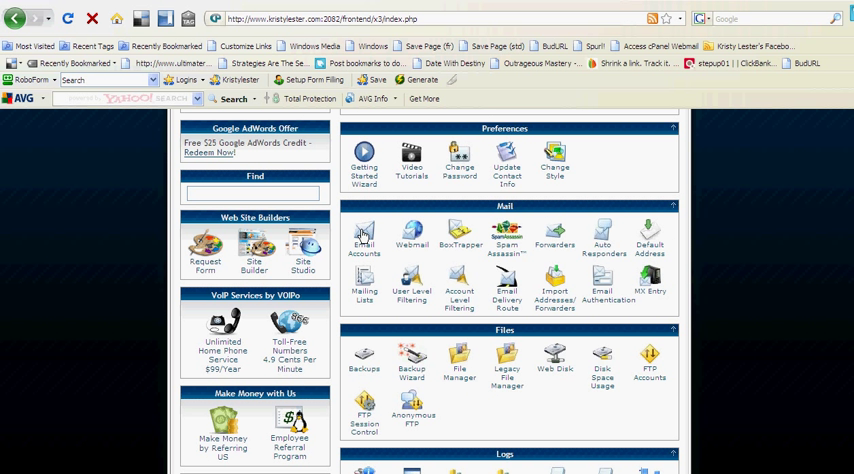
left_click(363, 239)
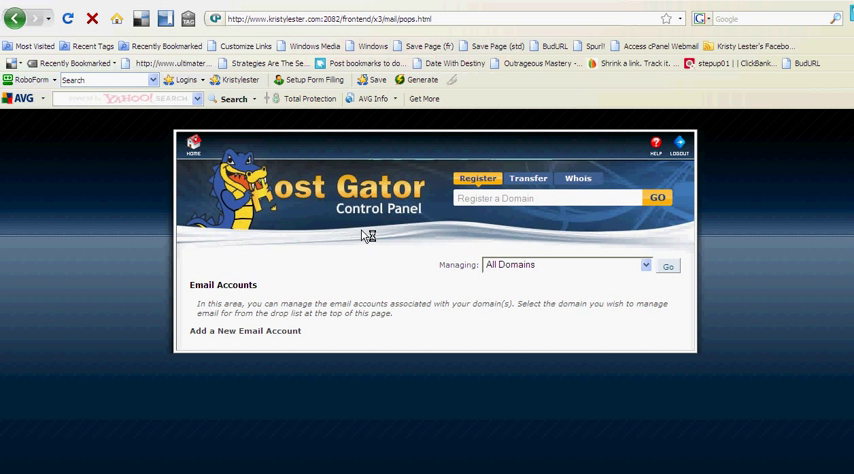
Enter 'admin' as the new mailbox name and clear the trial password.
scroll("down", 3)
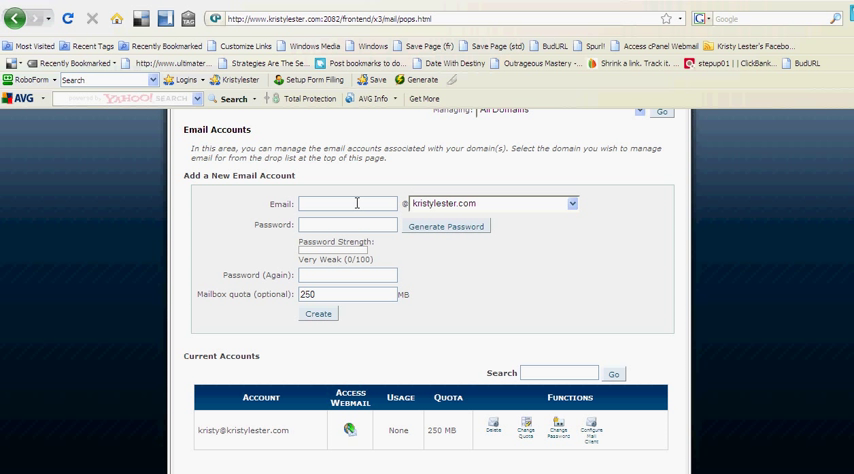
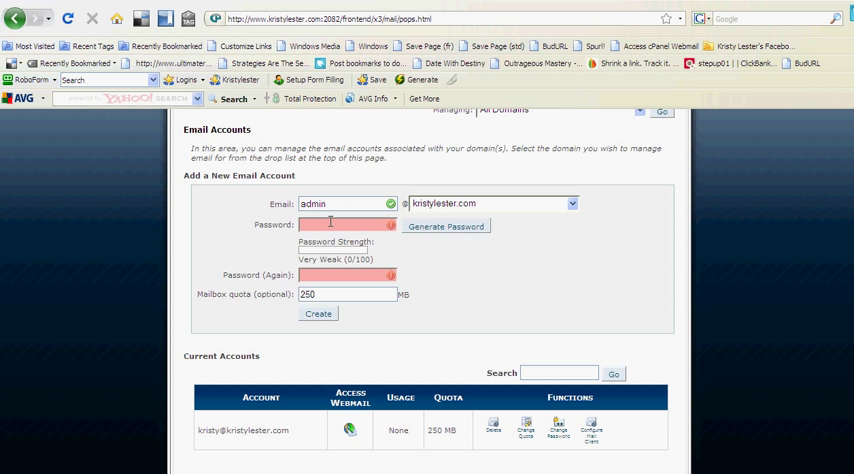
Skip the generated password, type the same password twice, and create the admin mailbox.
left_click(445, 225)
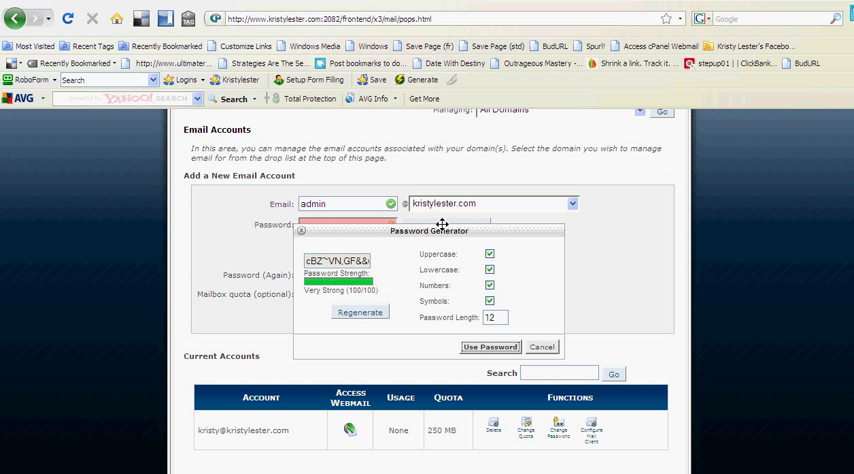
mouse_move(547, 352)
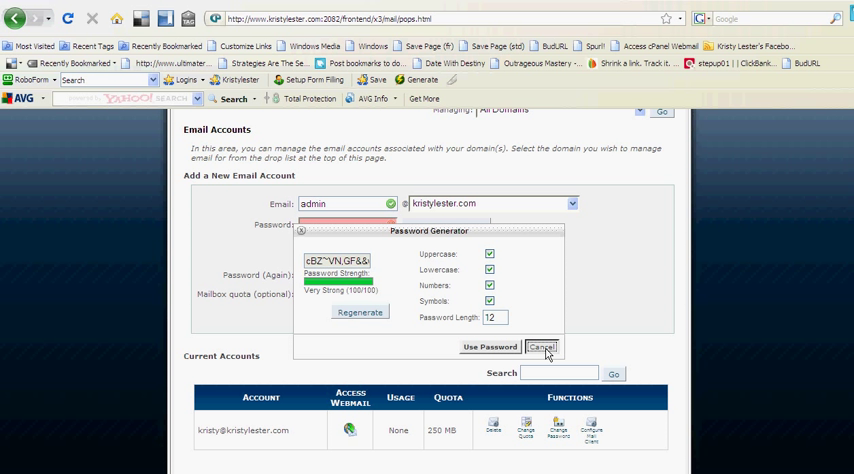
left_click(543, 347)
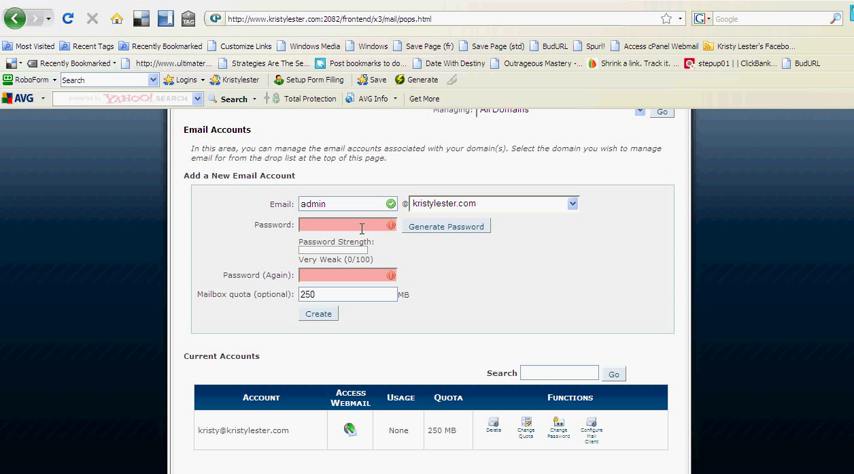
type("••••••")
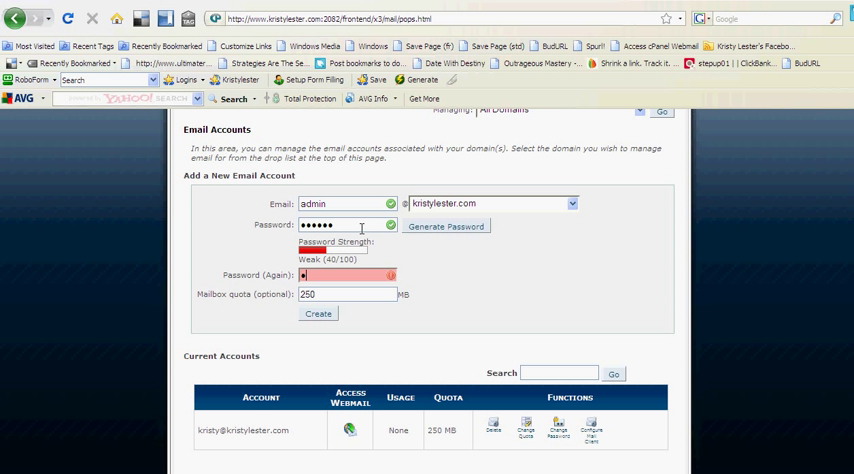
type("••••••")
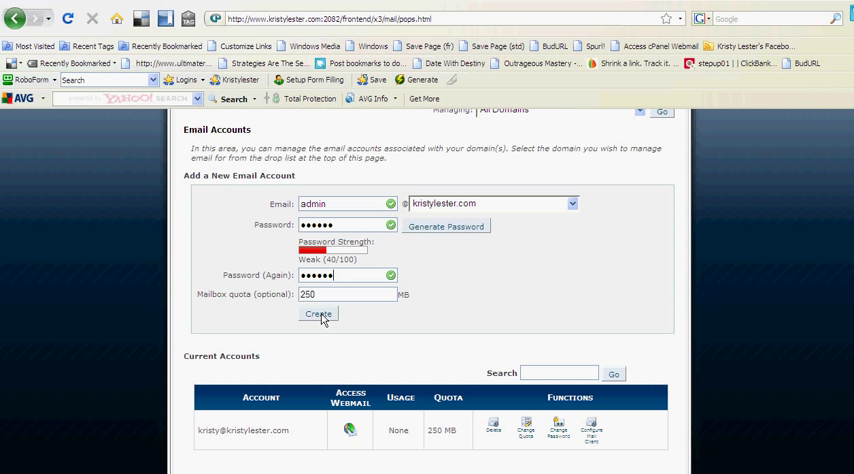
left_click(318, 314)
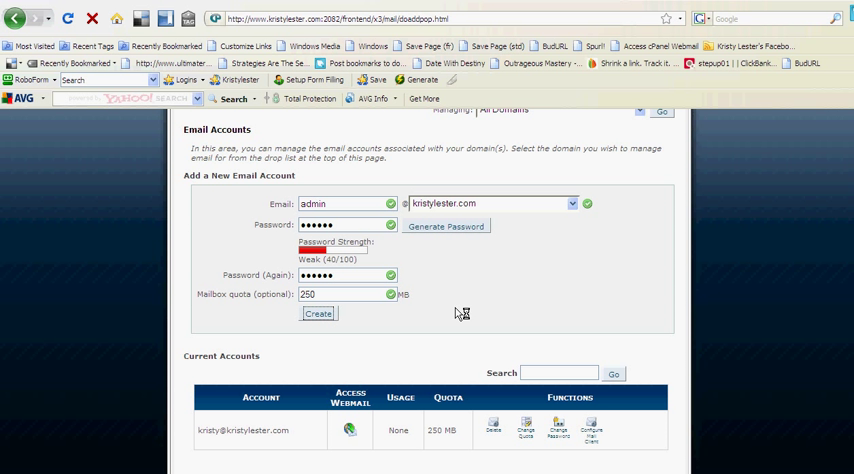
left_click(318, 313)
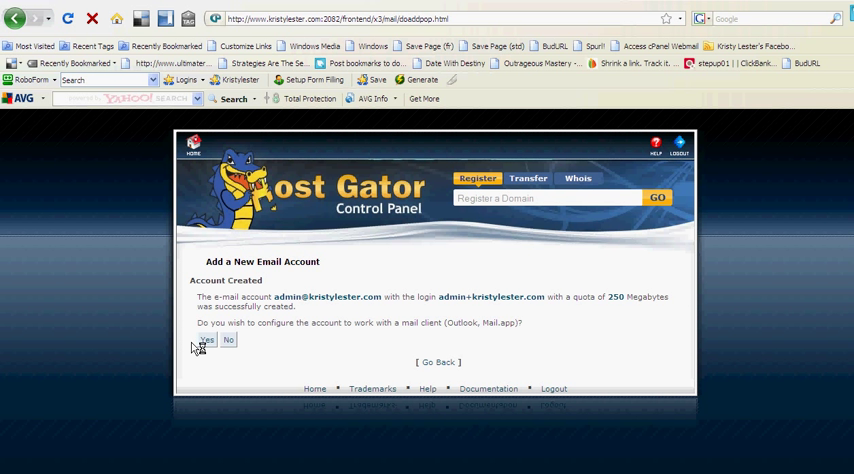
mouse_move(197, 348)
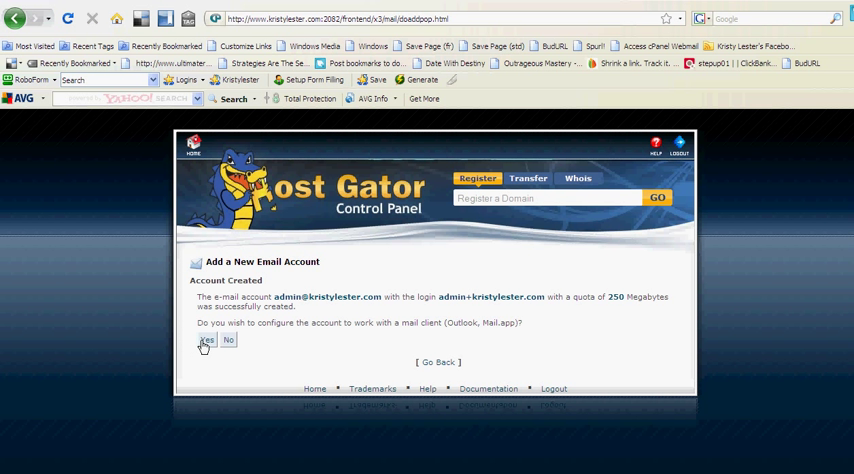
left_click(207, 340)
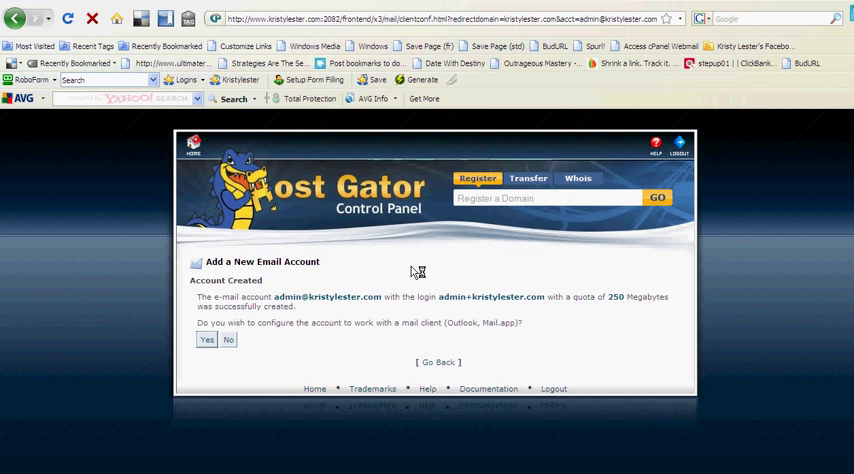
Bring up admin's mail client setup options and scroll through the server settings.
left_click(207, 339)
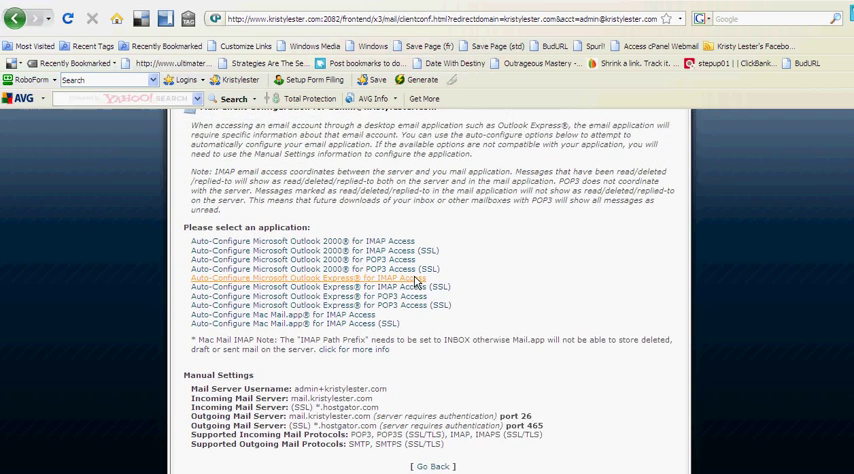
scroll("down", 3)
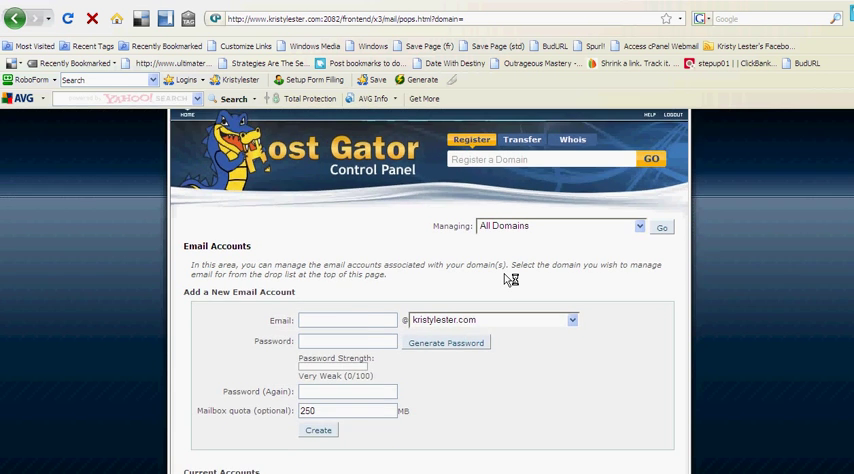
scroll("down", 3)
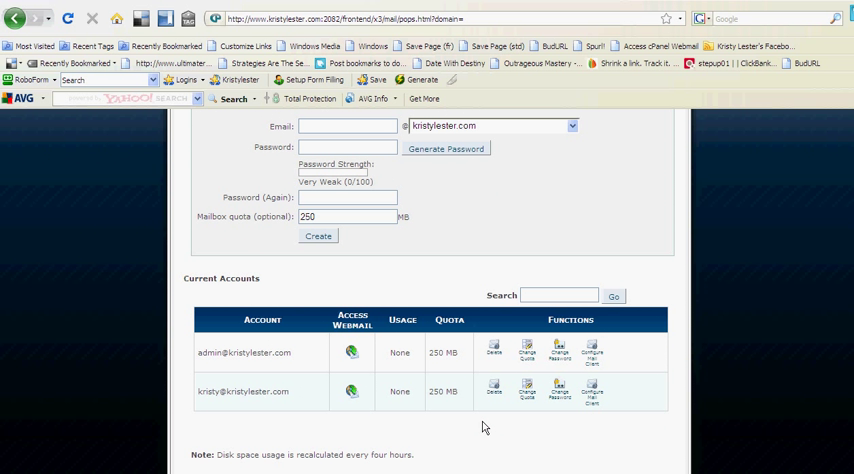
mouse_move(547, 469)
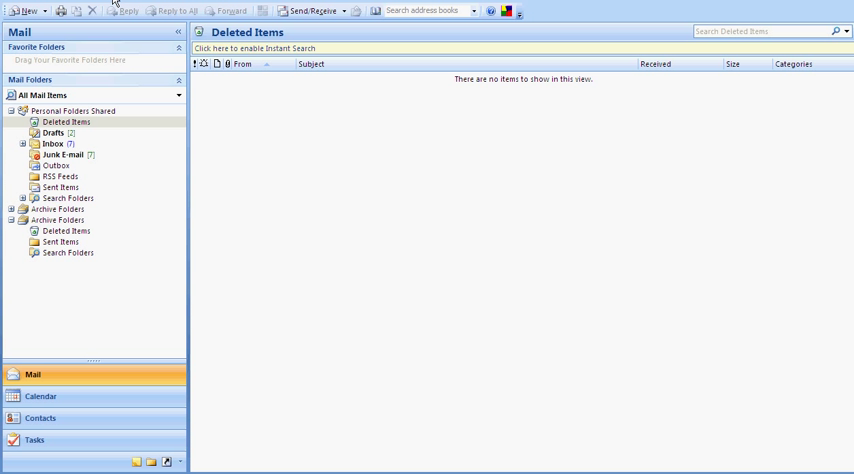
From Tools > Account Settings, add a new account on the E-mail tab.
left_click(115, 10)
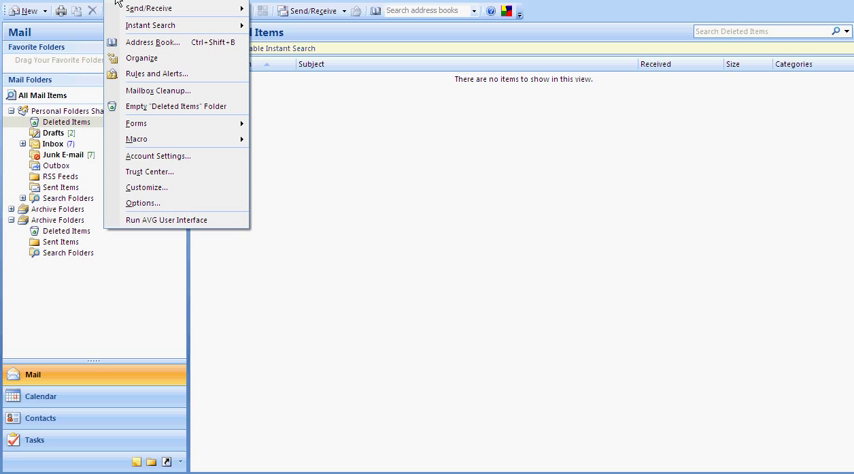
mouse_move(157, 155)
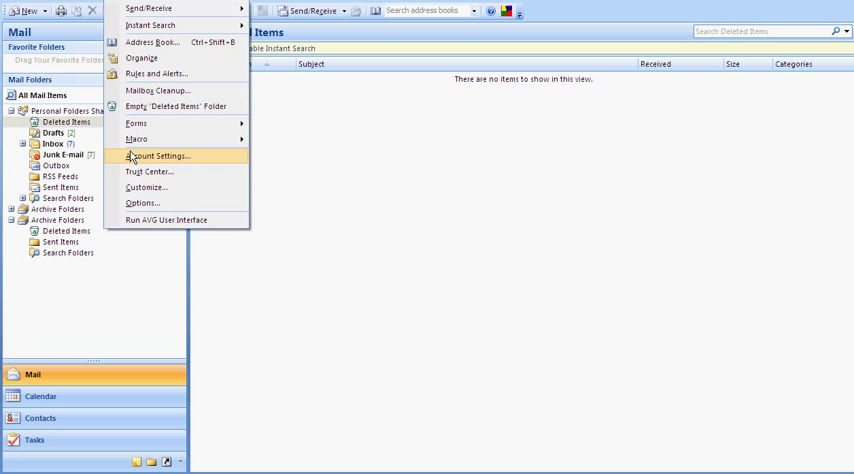
left_click(158, 155)
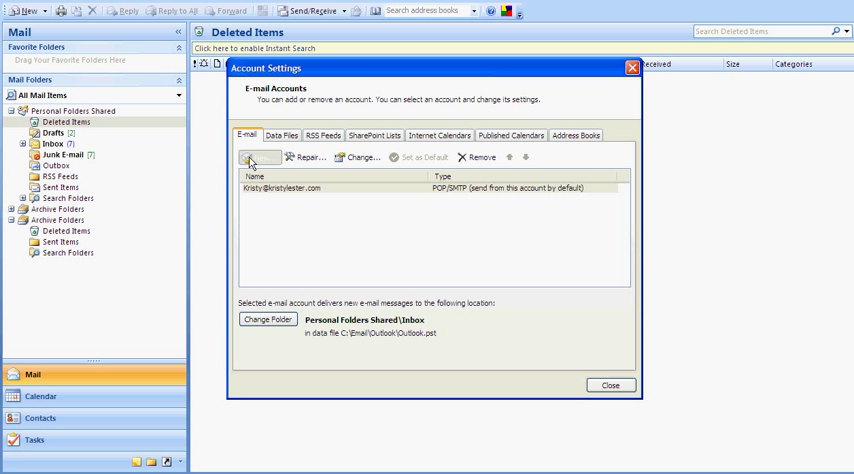
left_click(251, 162)
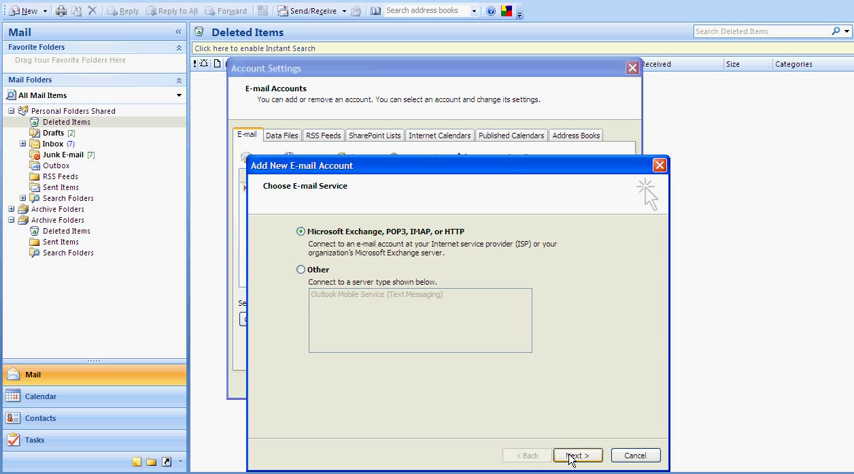
left_click(577, 455)
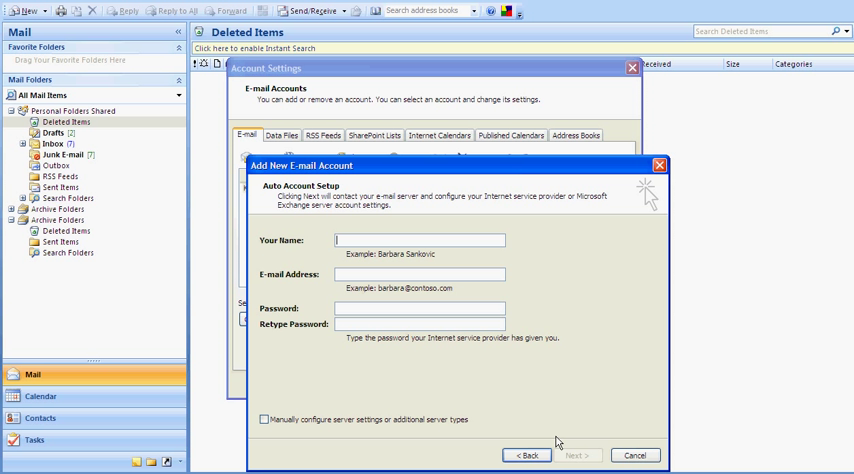
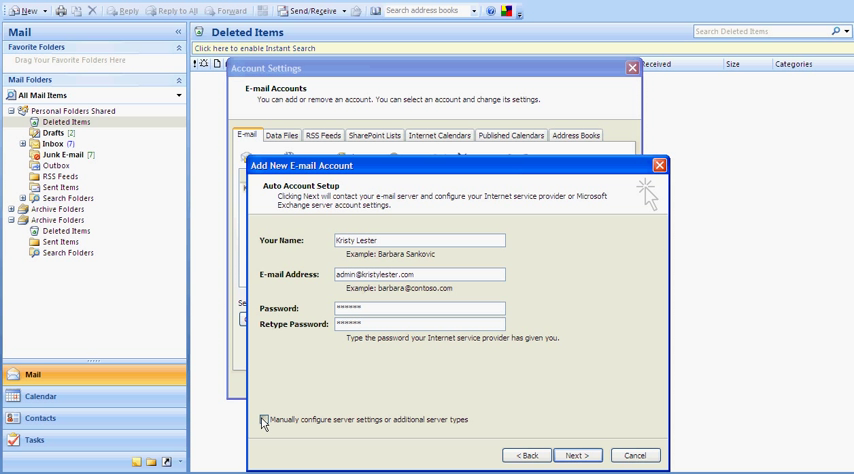
left_click(265, 419)
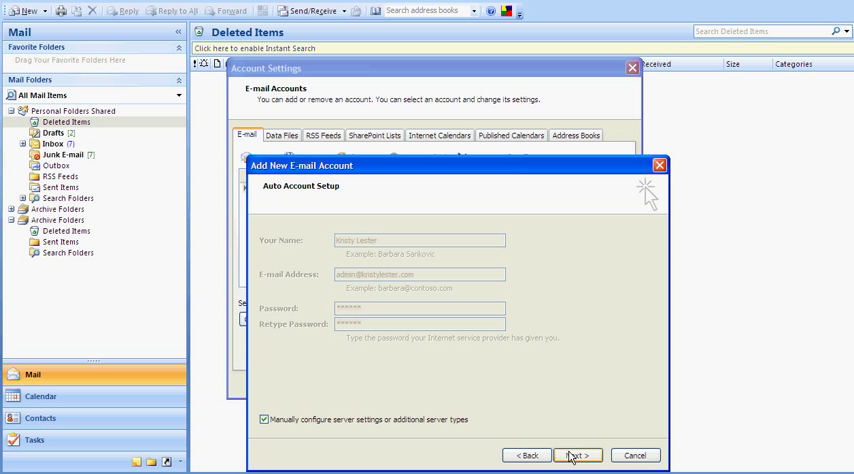
Continue to the Internet E-mail Settings page for the POP3 account.
left_click(578, 455)
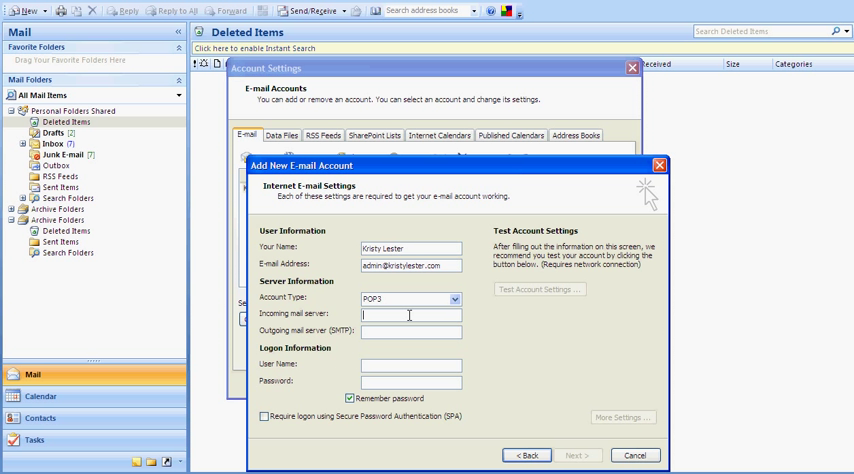
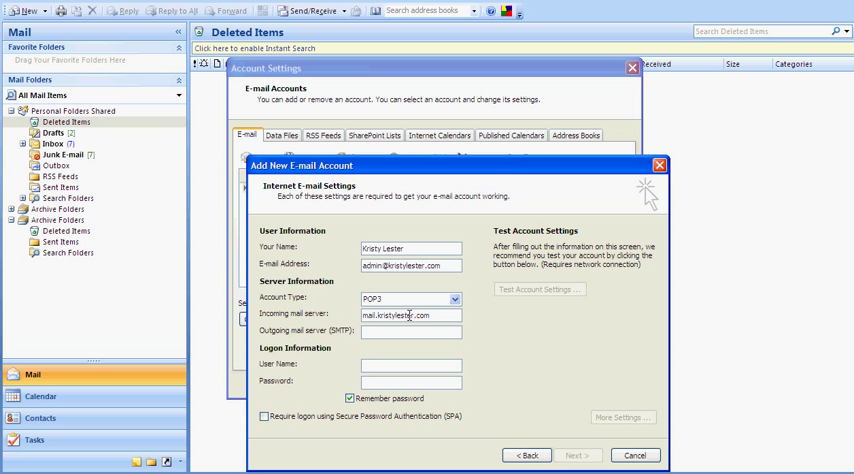
type("mail.k")
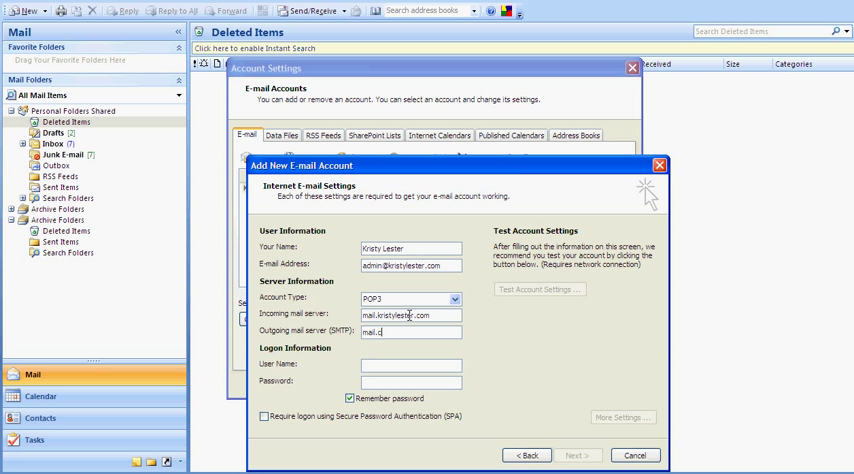
key("backspace")
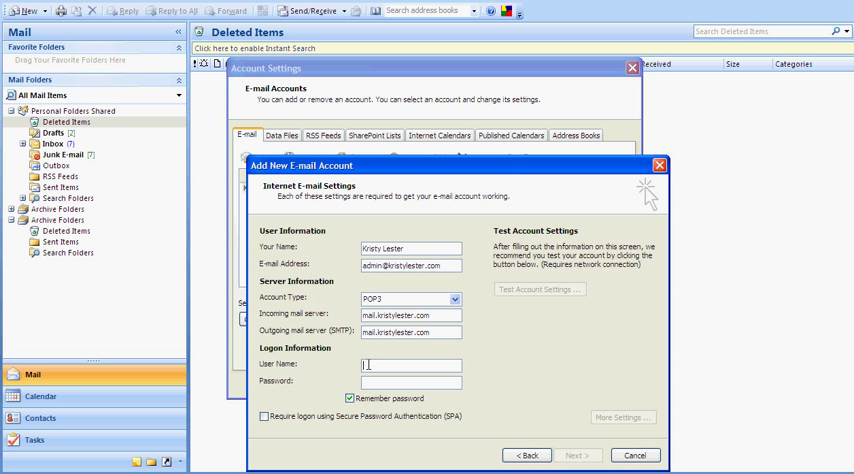
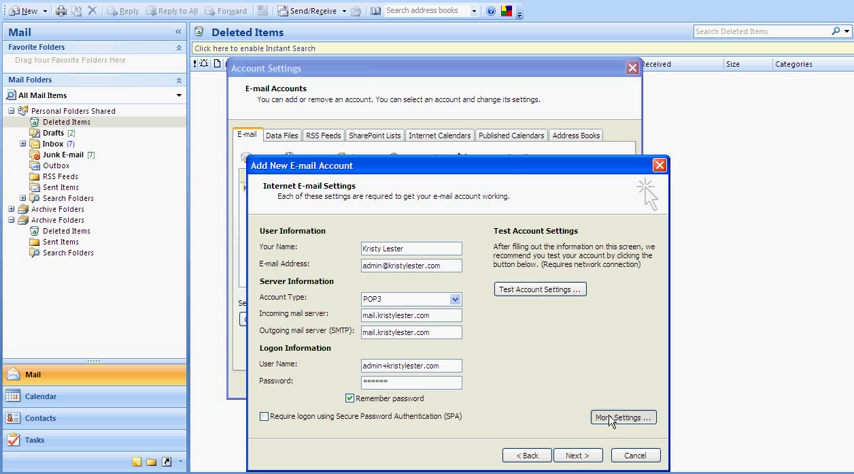
Require SMTP authentication using the incoming server's settings under More Settings, then confirm.
left_click(622, 417)
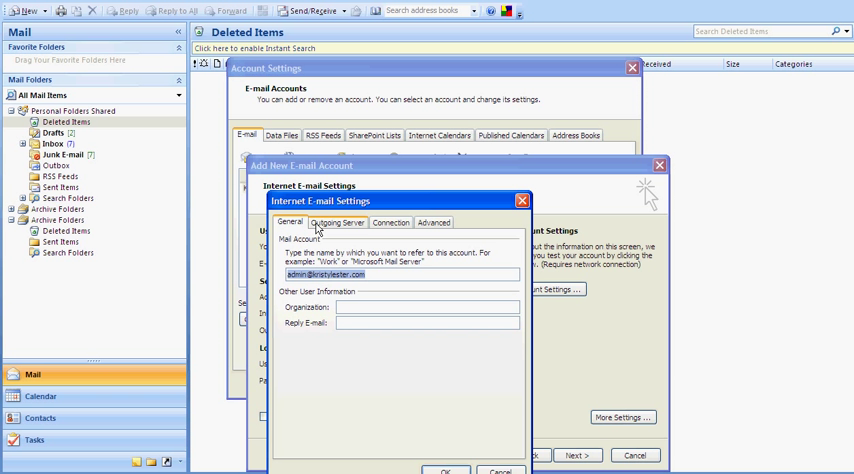
left_click(338, 222)
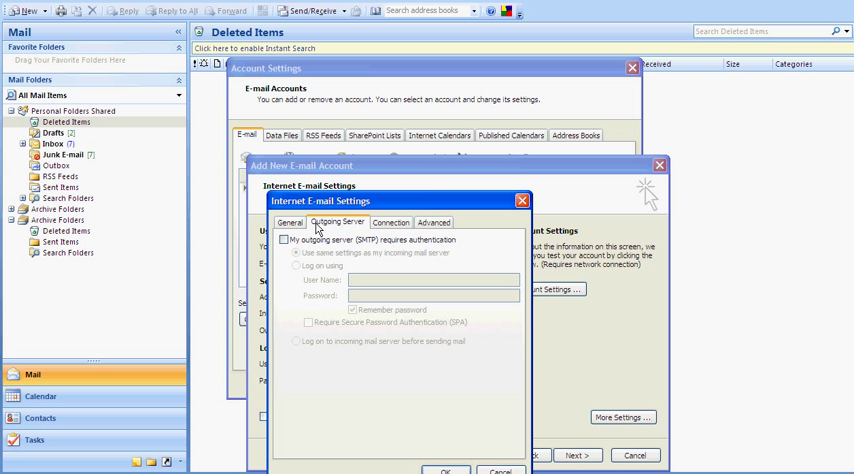
left_click(285, 240)
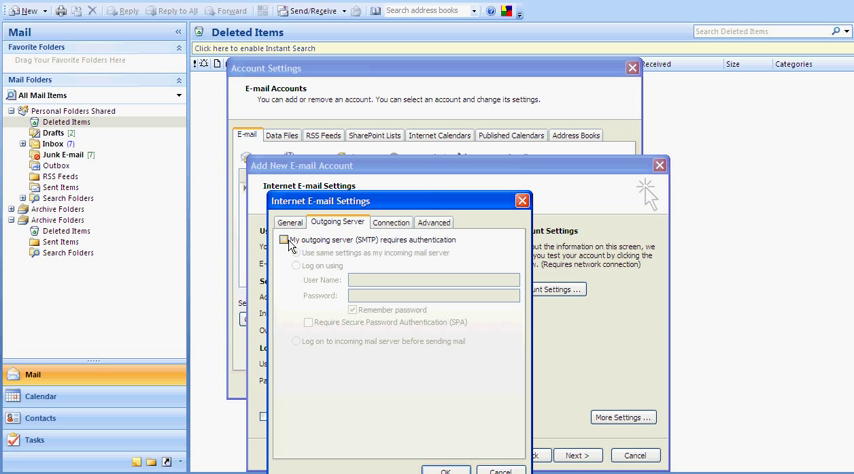
left_click(285, 240)
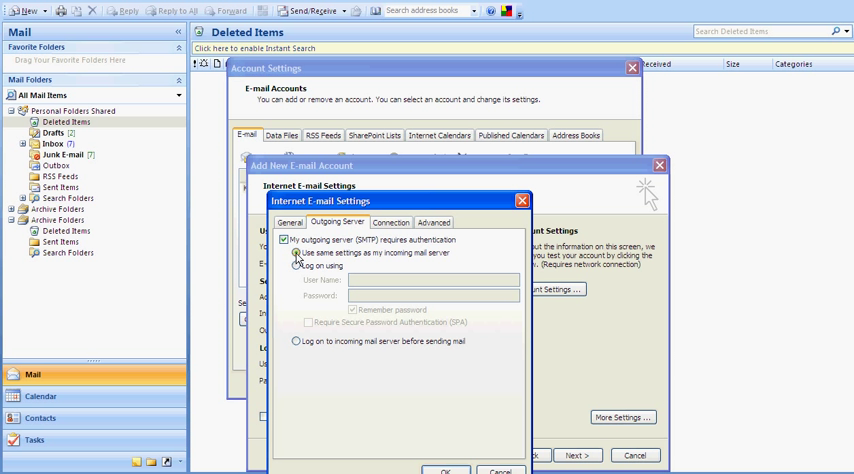
left_click(391, 222)
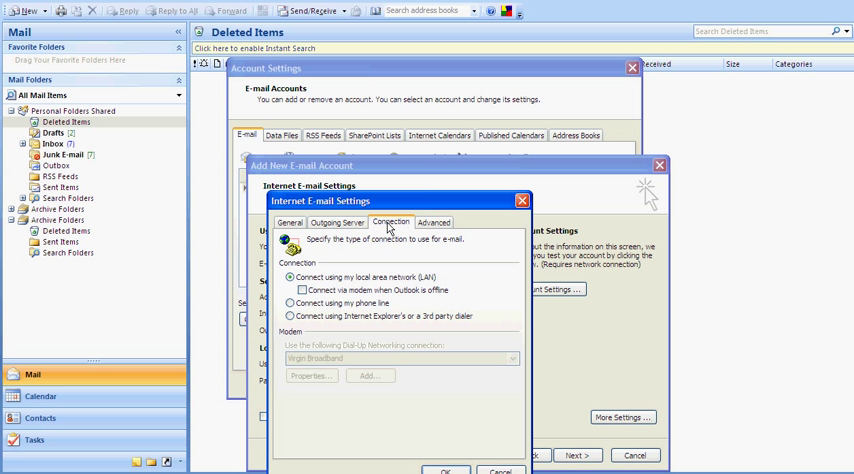
left_click(434, 222)
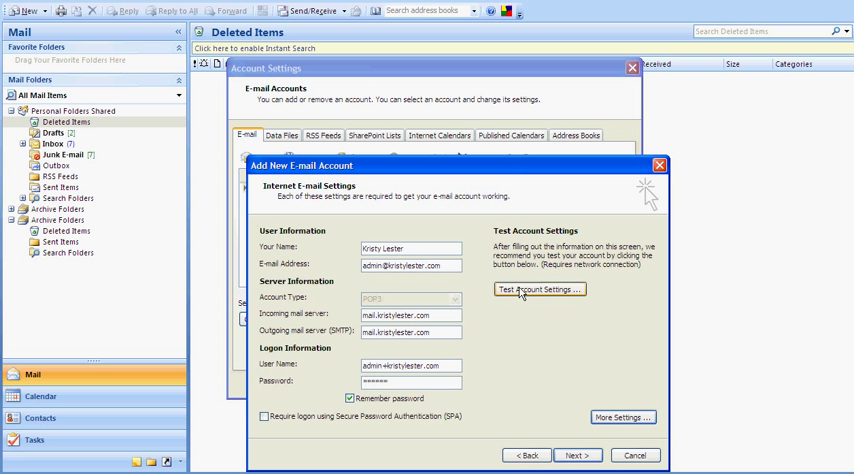
Run Test Account Settings until POP3 logon and test message both show Completed.
left_click(539, 289)
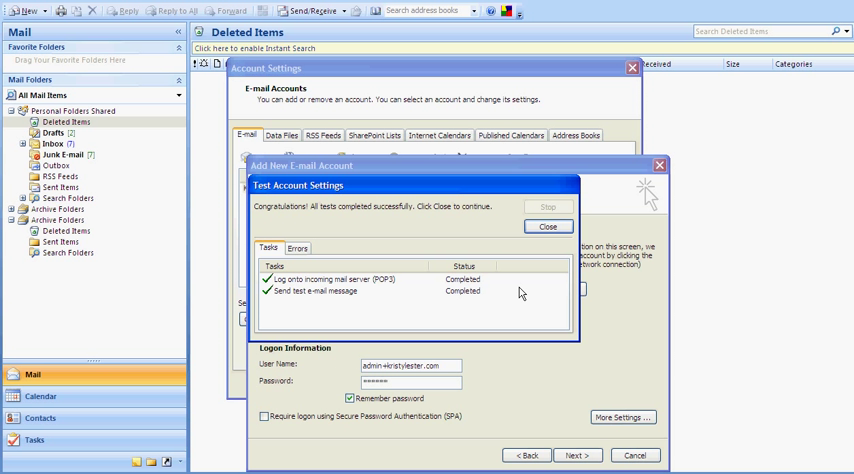
mouse_move(517, 276)
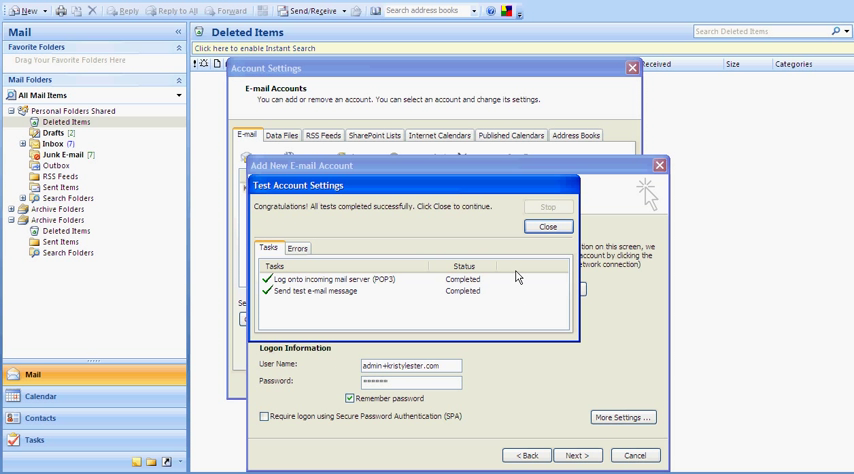